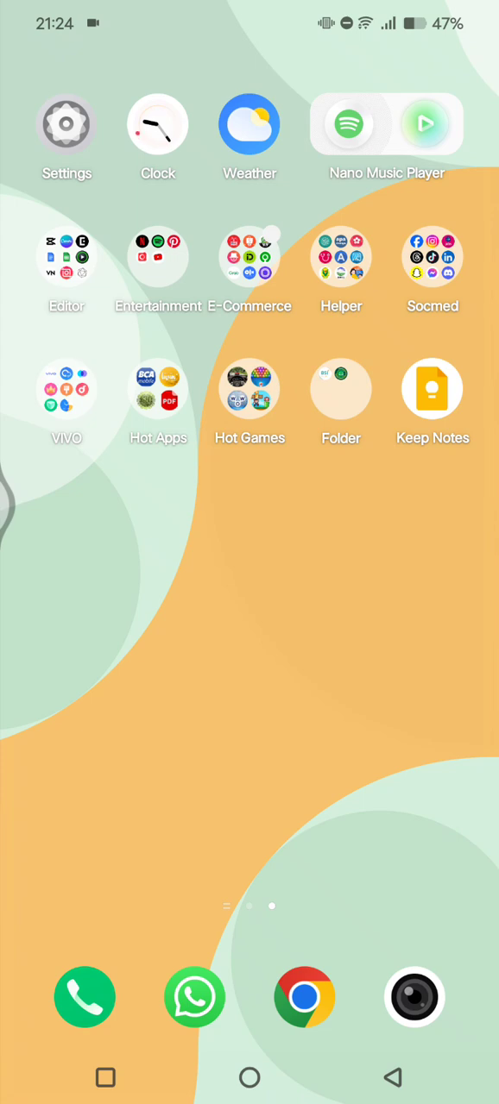
# - From the home screen, reach Display & brightness in Settings, with Dark theme currently on
pyautogui.click(66, 124)
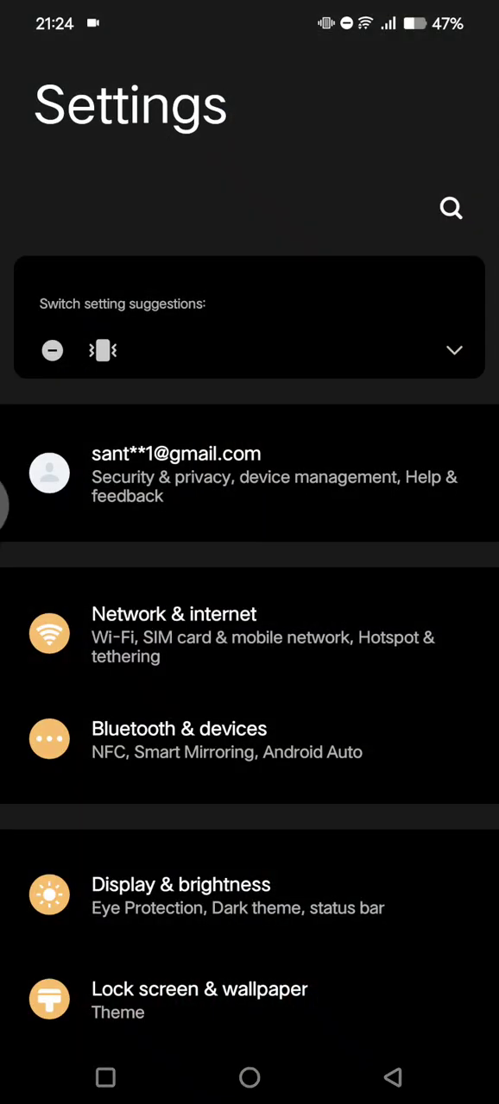
pyautogui.scroll(-3)
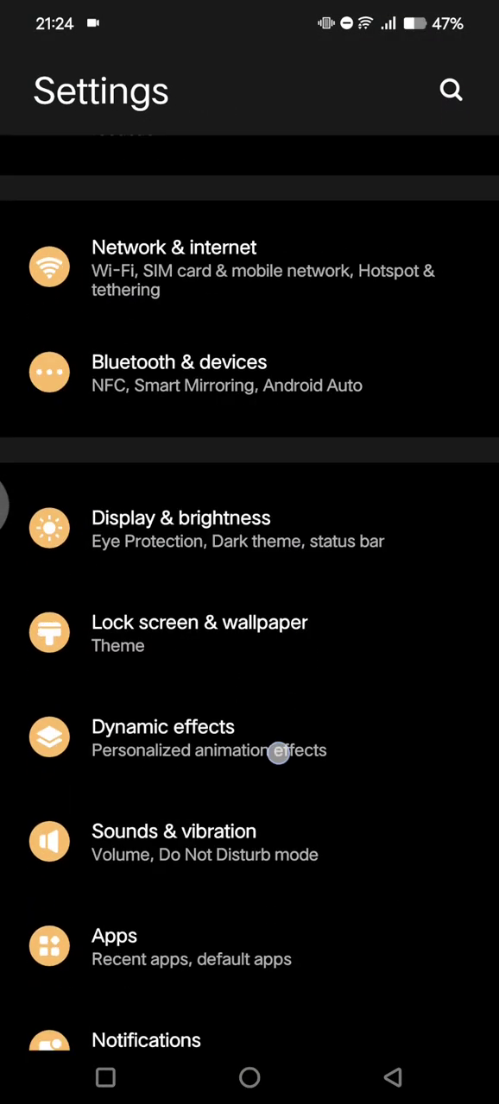
pyautogui.click(181, 518)
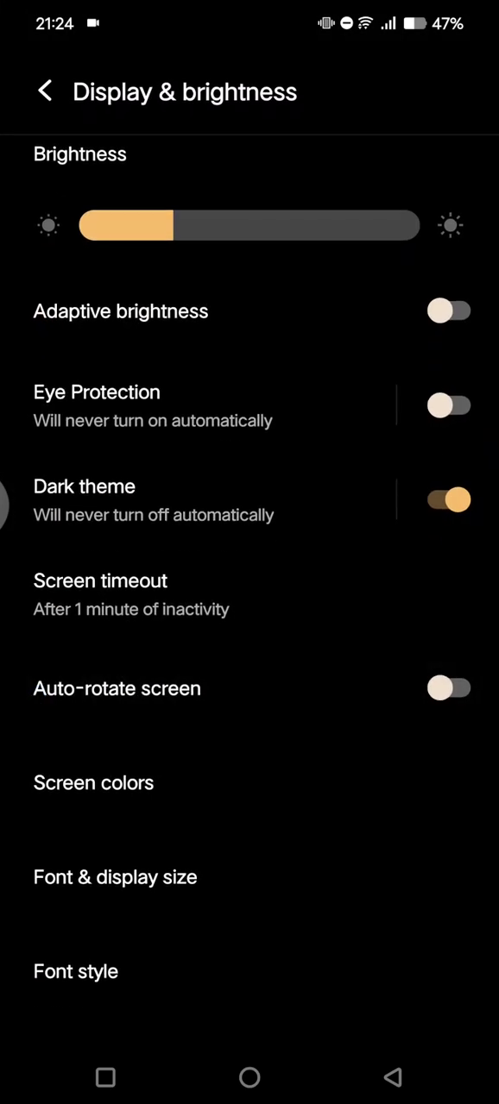
pyautogui.scroll(3)
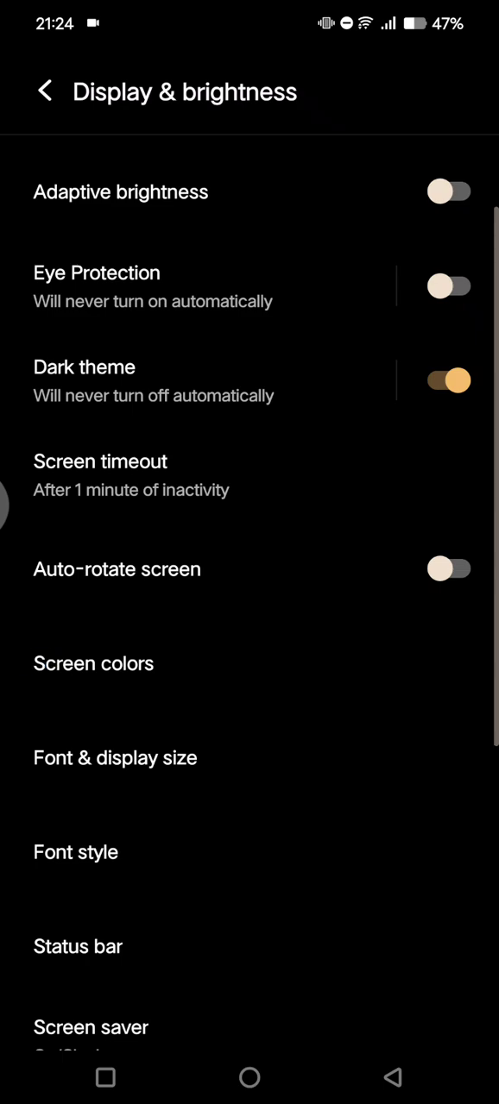
# - In Screen colors, try Professional mode, then settle on Bright instead of Standard
pyautogui.click(93, 662)
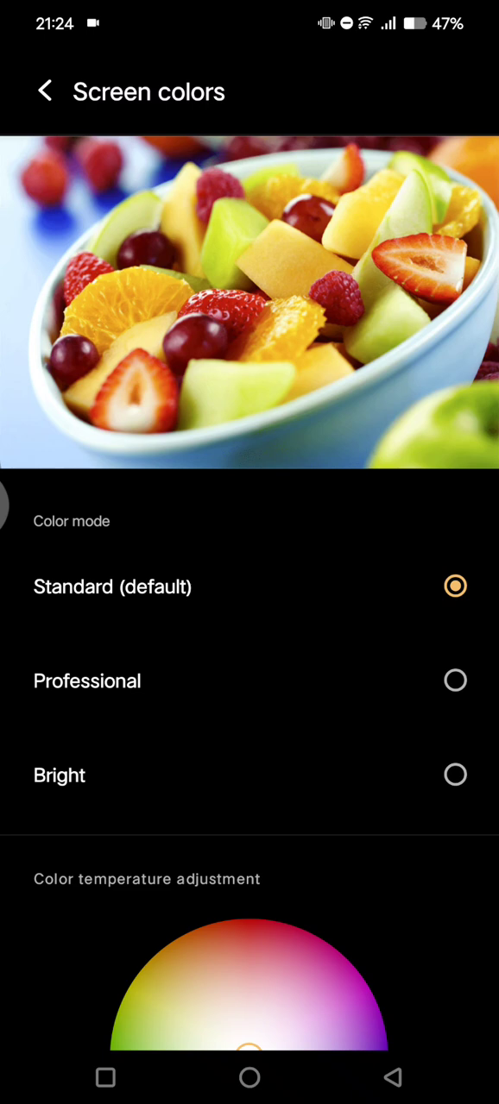
pyautogui.scroll(3)
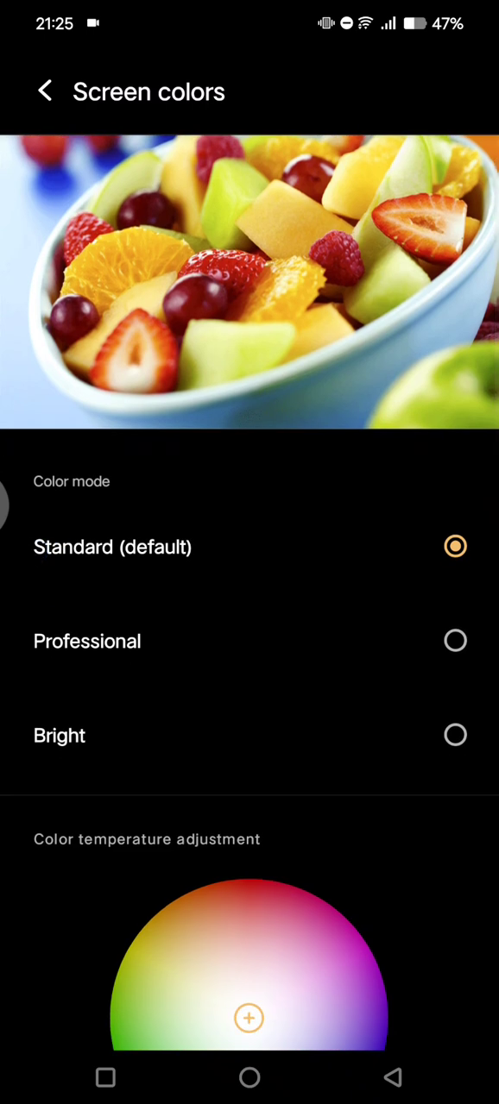
pyautogui.click(456, 640)
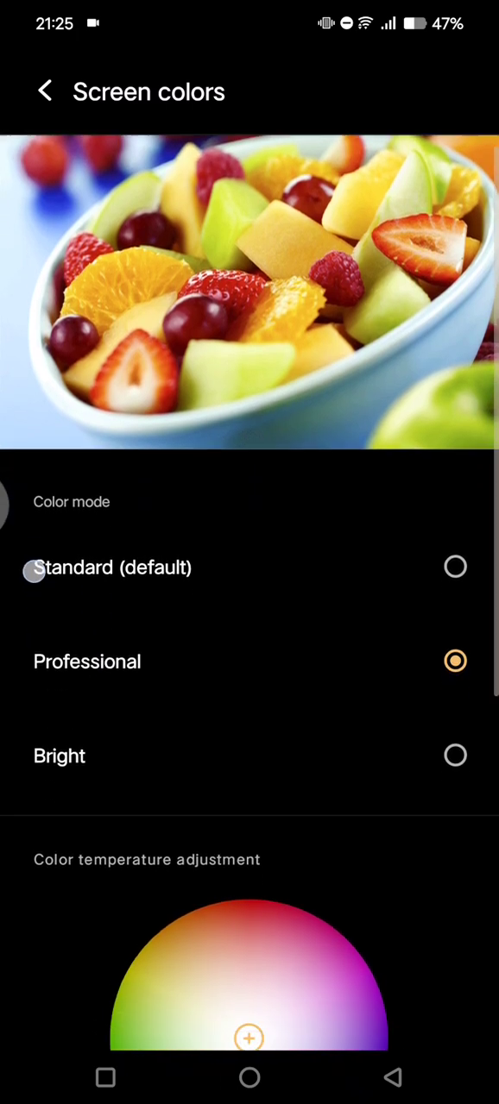
pyautogui.click(455, 755)
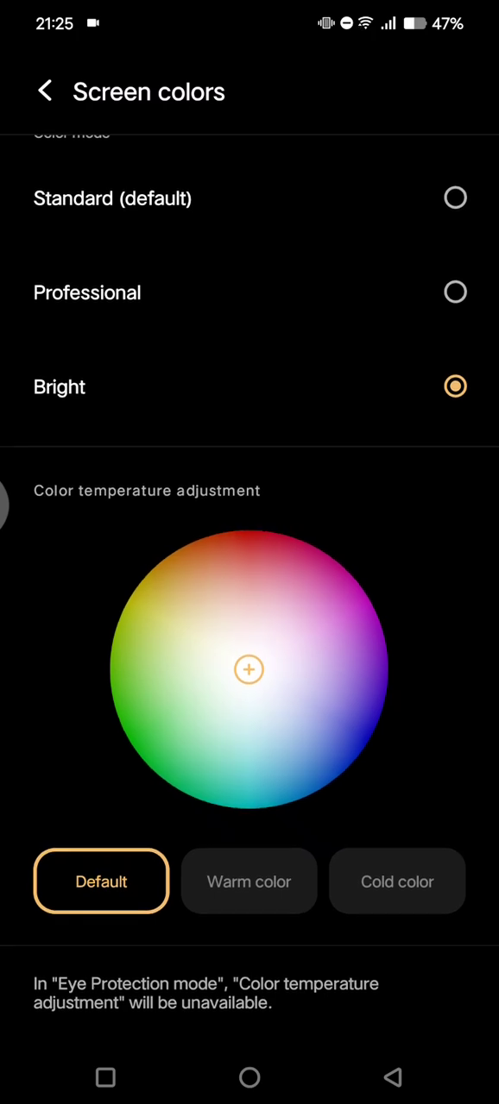
# - Try the Cold and Default presets, then drag the wheel marker to a custom bluish temperature
pyautogui.click(248, 881)
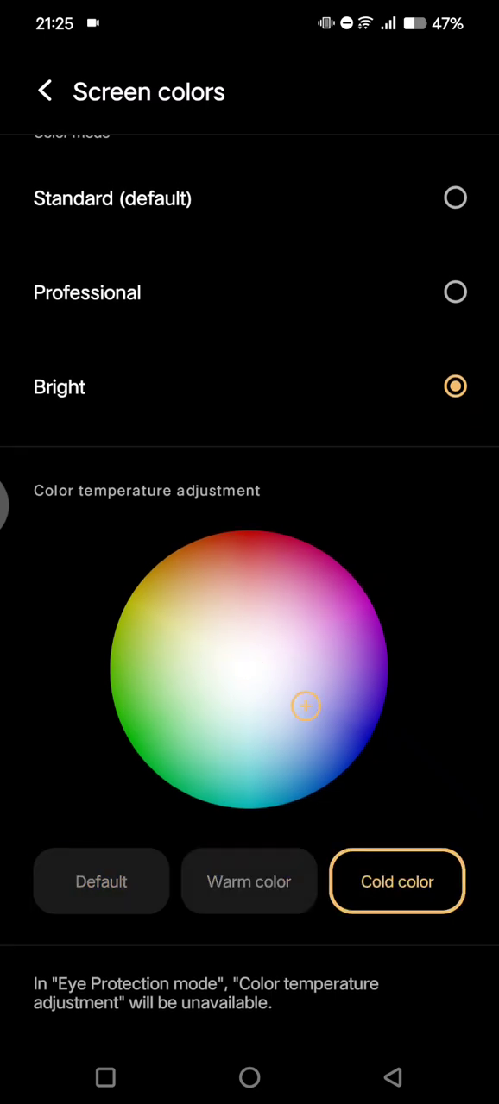
pyautogui.click(101, 881)
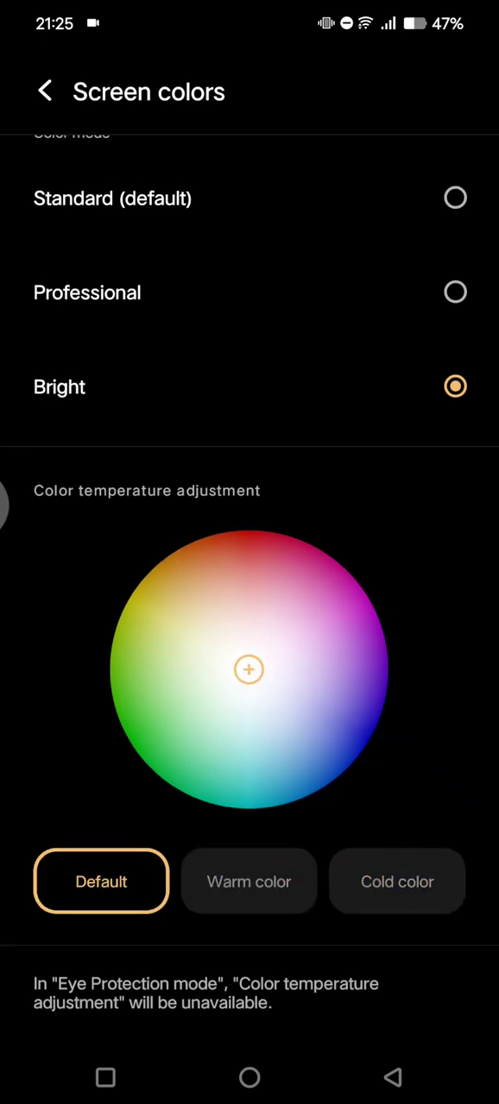
pyautogui.moveTo(249, 669); pyautogui.dragTo(335, 583)
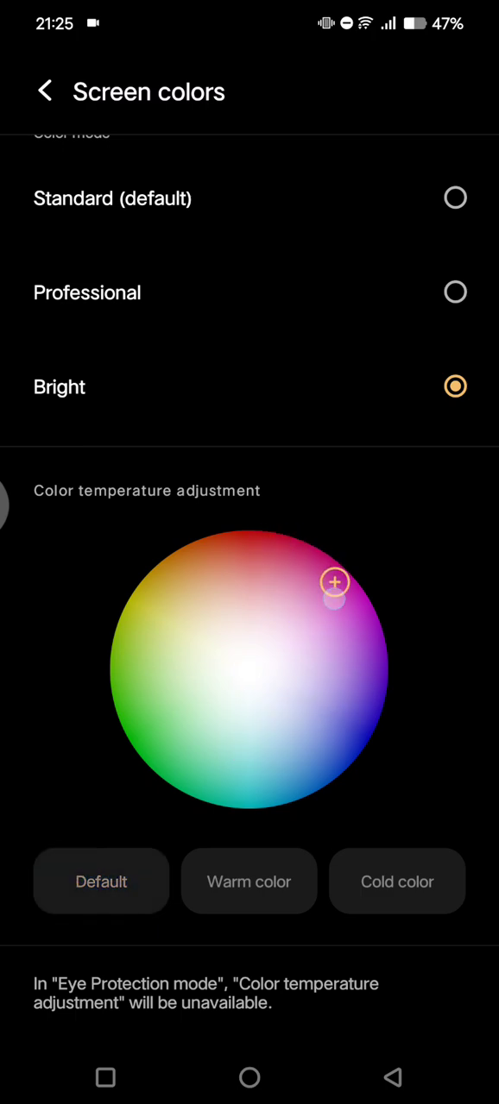
pyautogui.moveTo(334, 583); pyautogui.dragTo(197, 656)
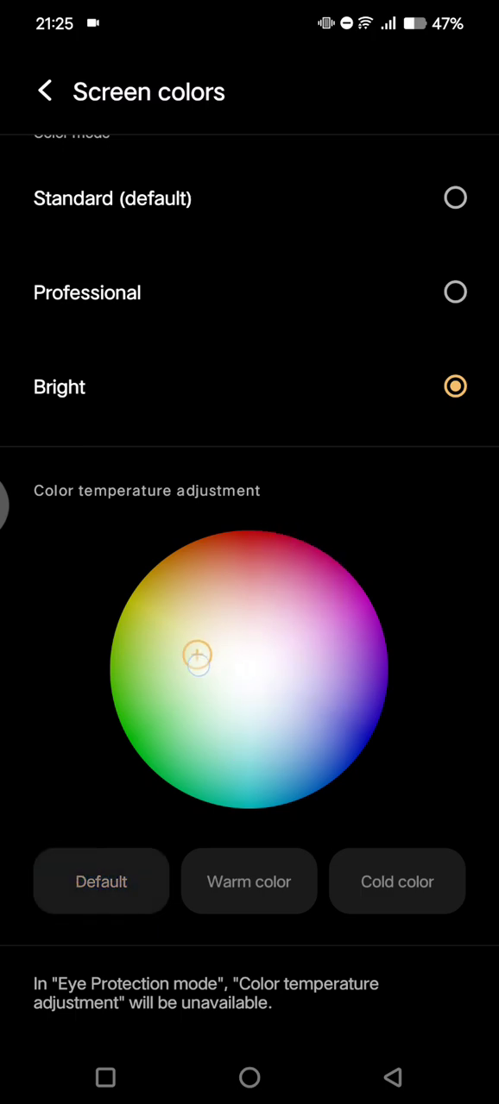
pyautogui.moveTo(197, 657); pyautogui.dragTo(288, 652)
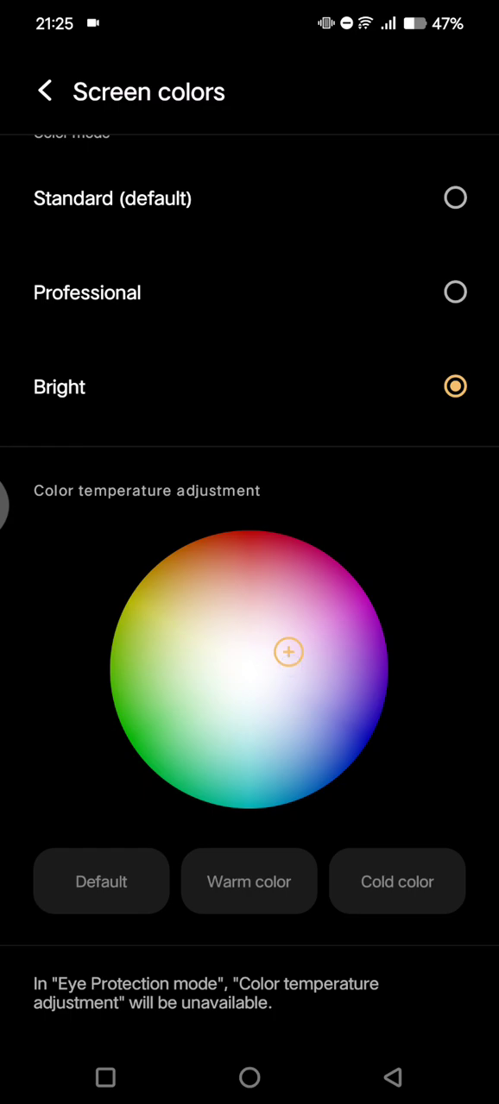
pyautogui.moveTo(288, 652); pyautogui.dragTo(326, 722)
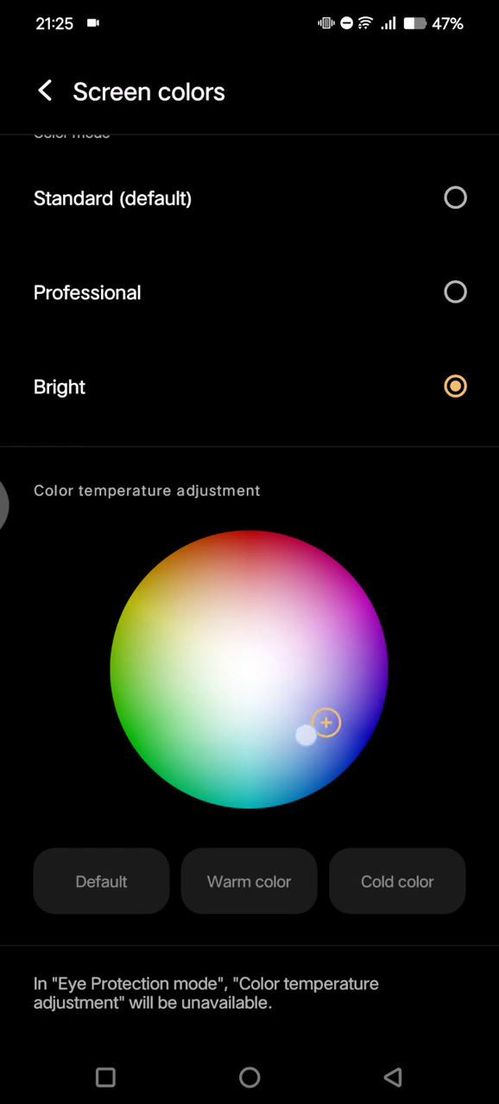
# - Return to the Display & brightness page, keeping the custom Bright-mode temperature
pyautogui.scroll(-3)
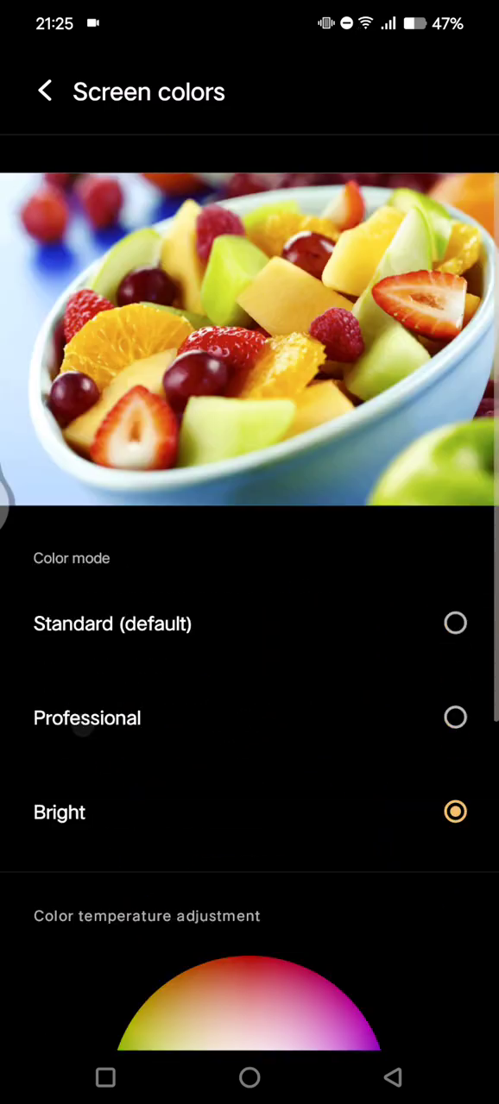
pyautogui.click(45, 90)
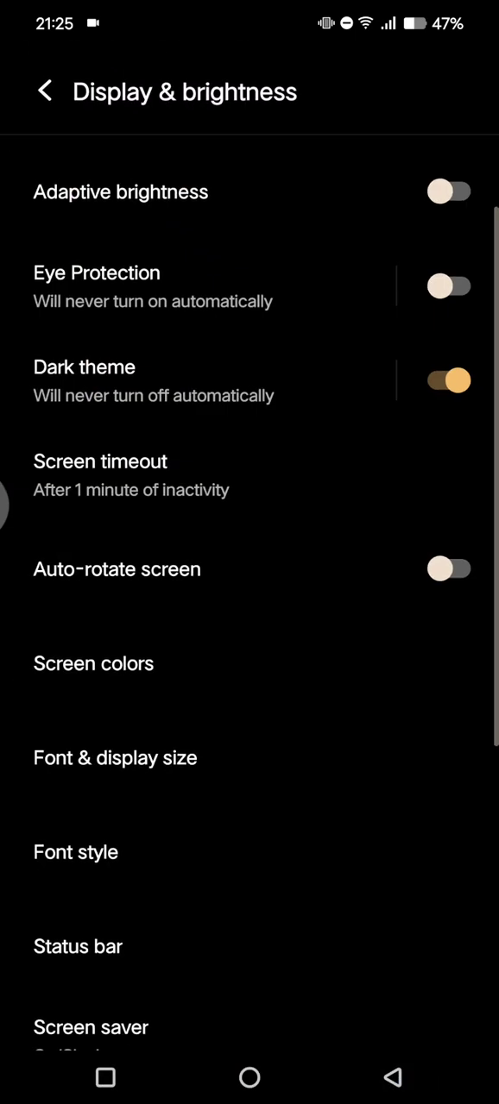